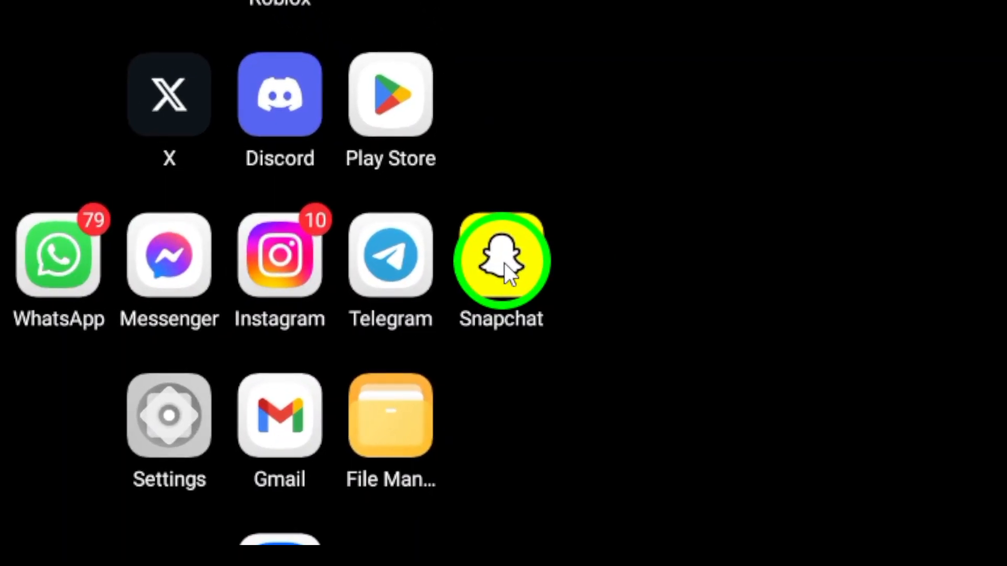
# Launch Play Store from the home screen and go to its Search page for apps and games
pyautogui.click(501, 259)
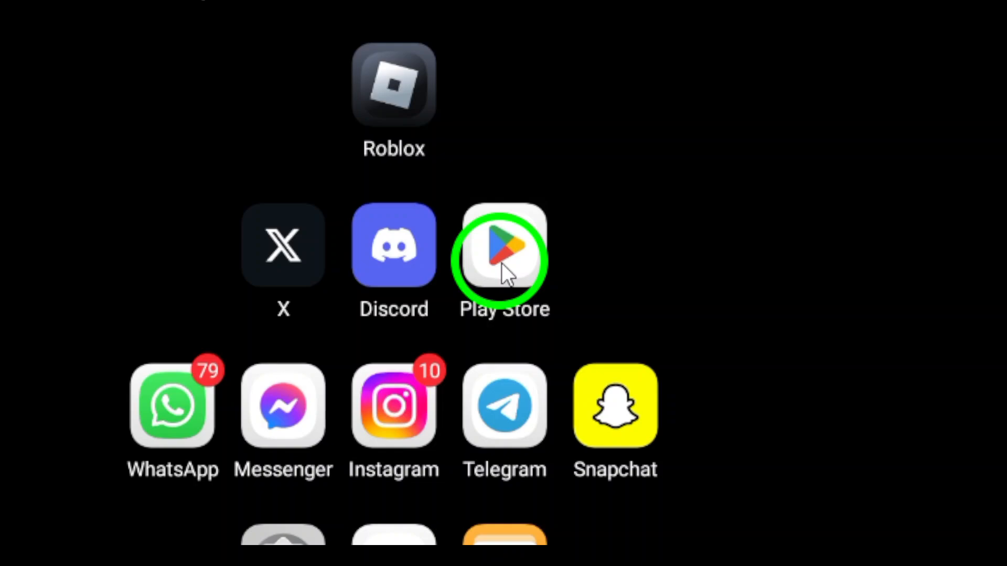
pyautogui.click(504, 248)
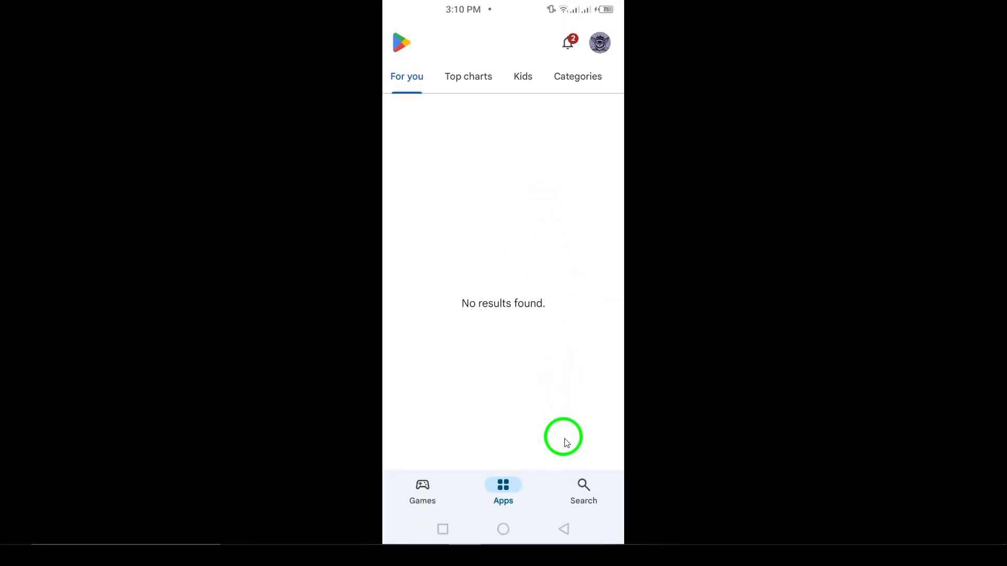
pyautogui.click(584, 491)
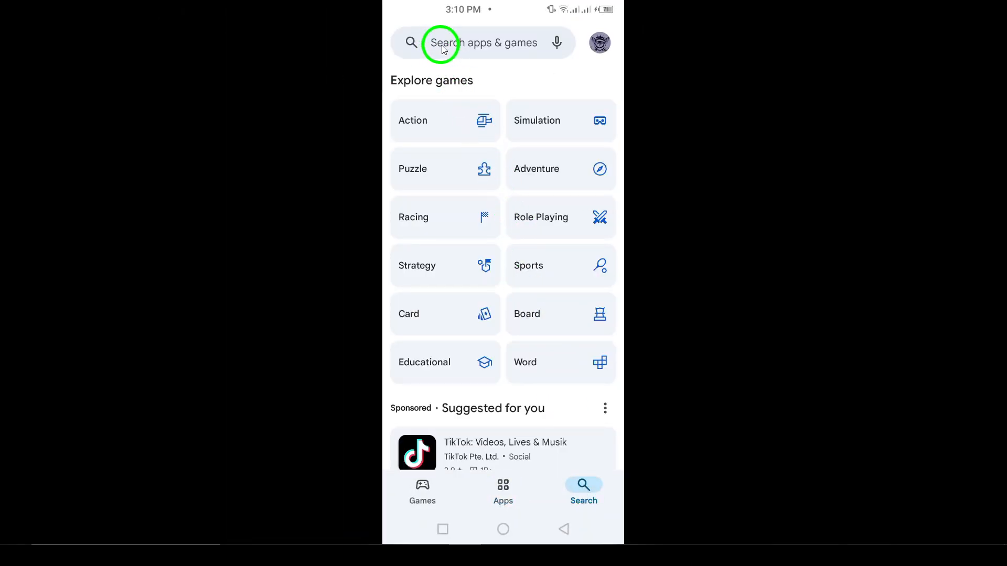
# Search Snapchat from recent searches, view its listing with the Update button, then return home
pyautogui.click(441, 42)
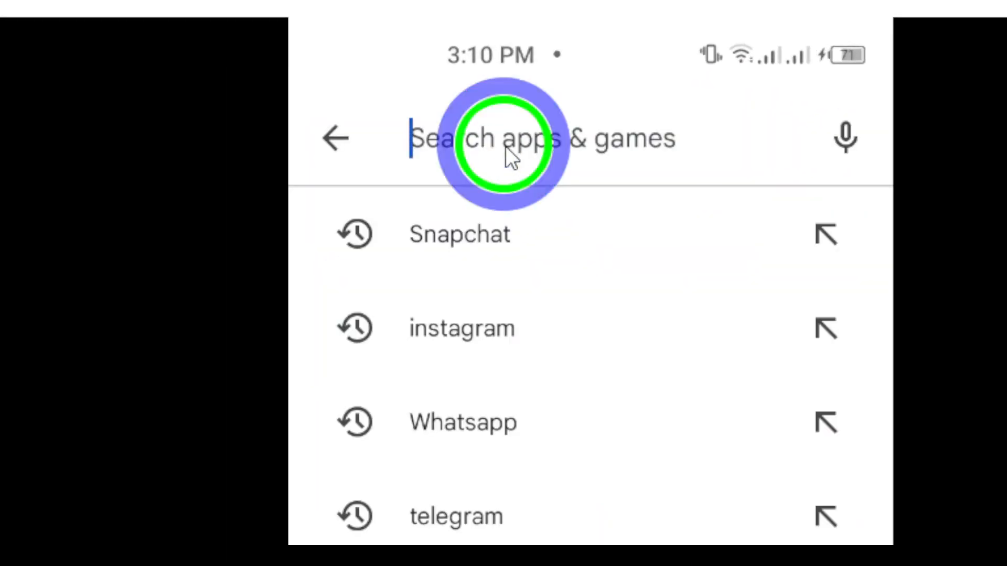
pyautogui.click(459, 234)
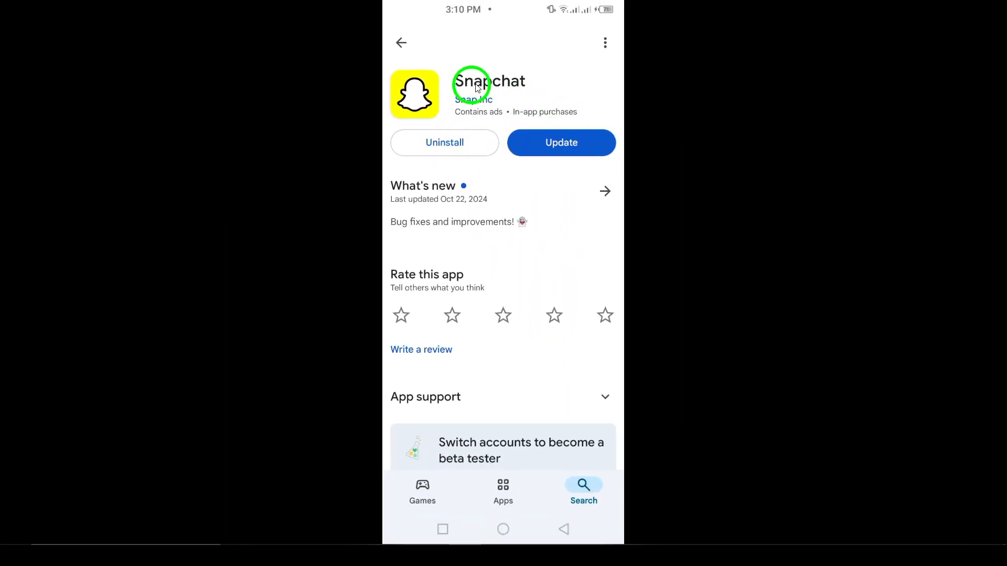
pyautogui.moveTo(551, 90)
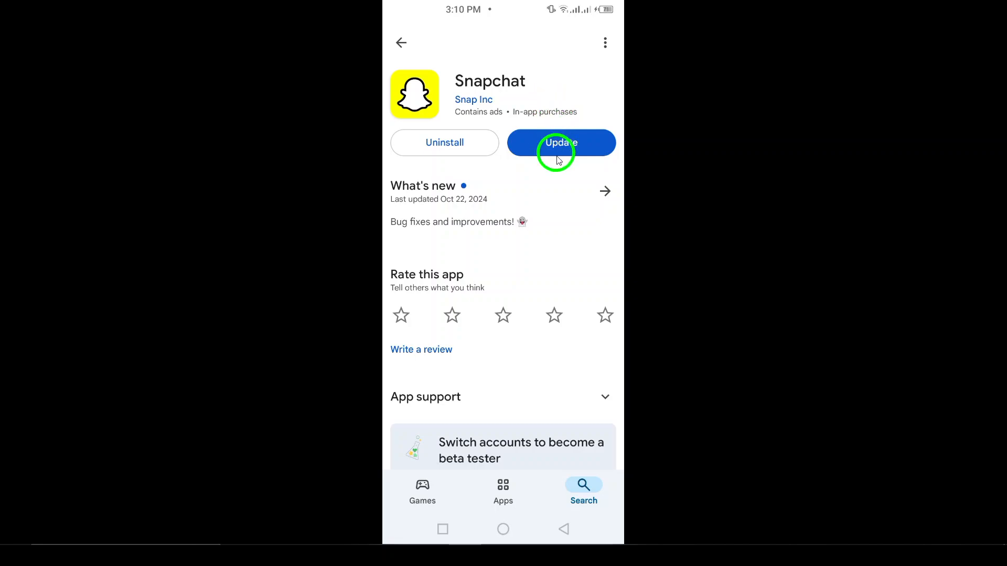
pyautogui.moveTo(560, 523)
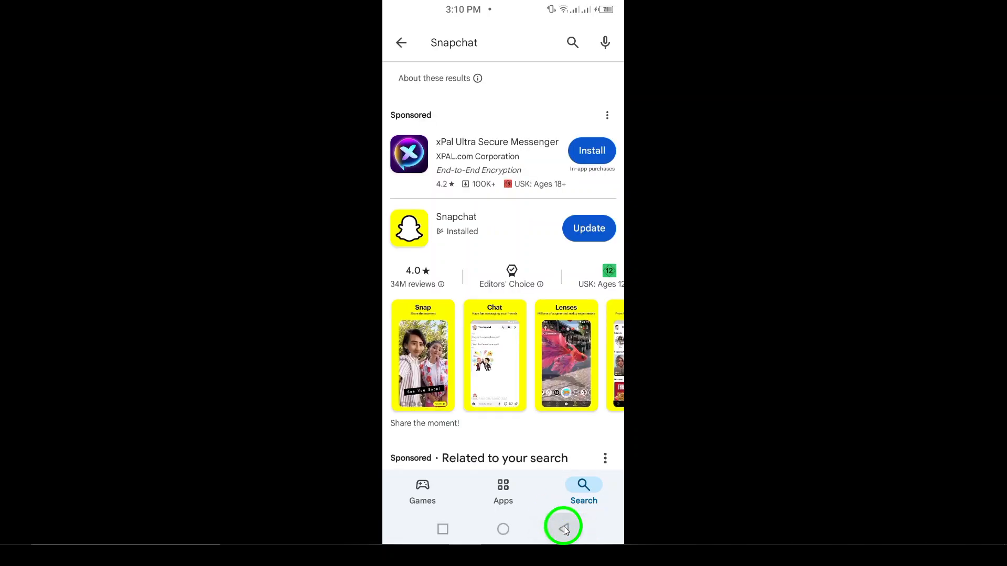
pyautogui.click(563, 529)
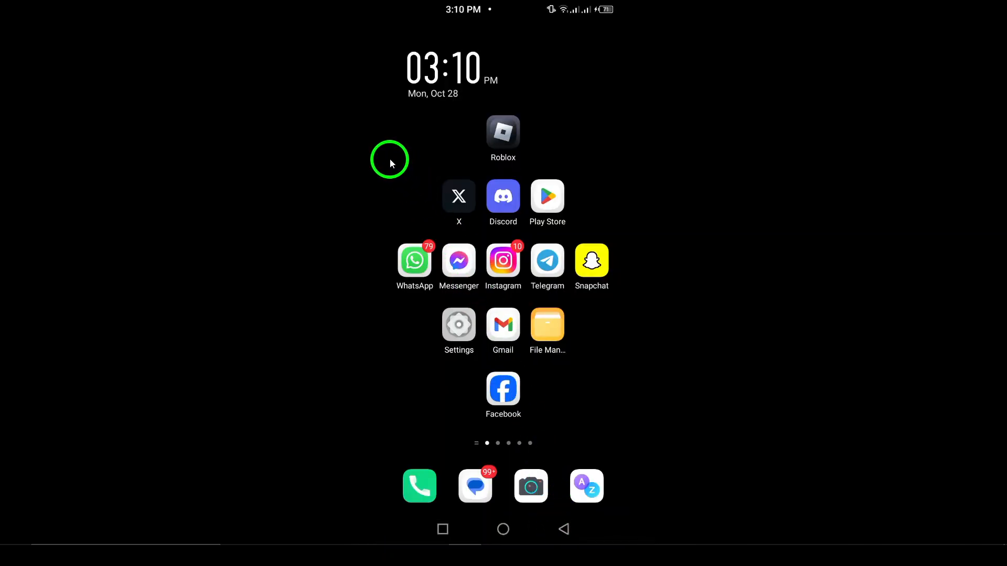
pyautogui.moveTo(415, 211)
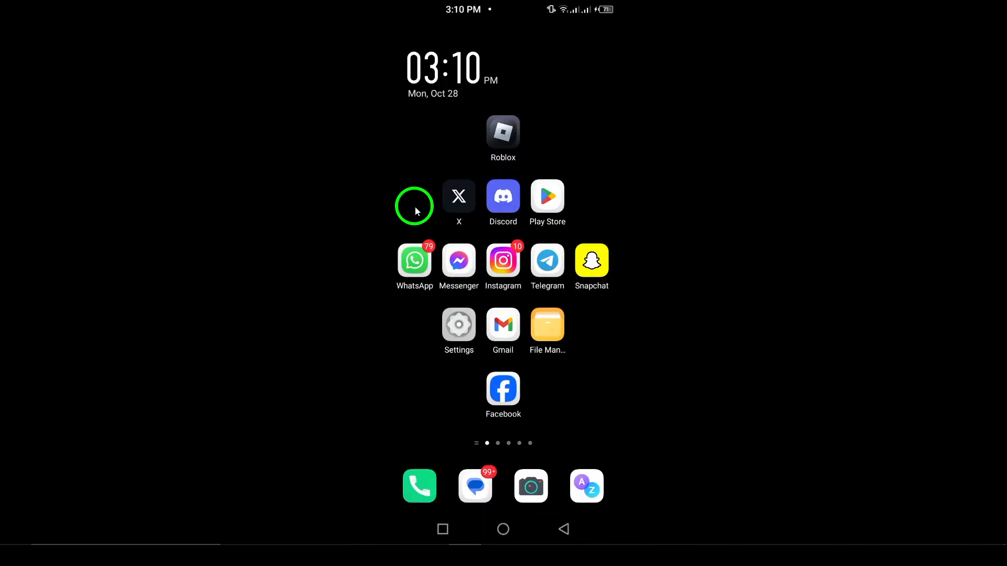